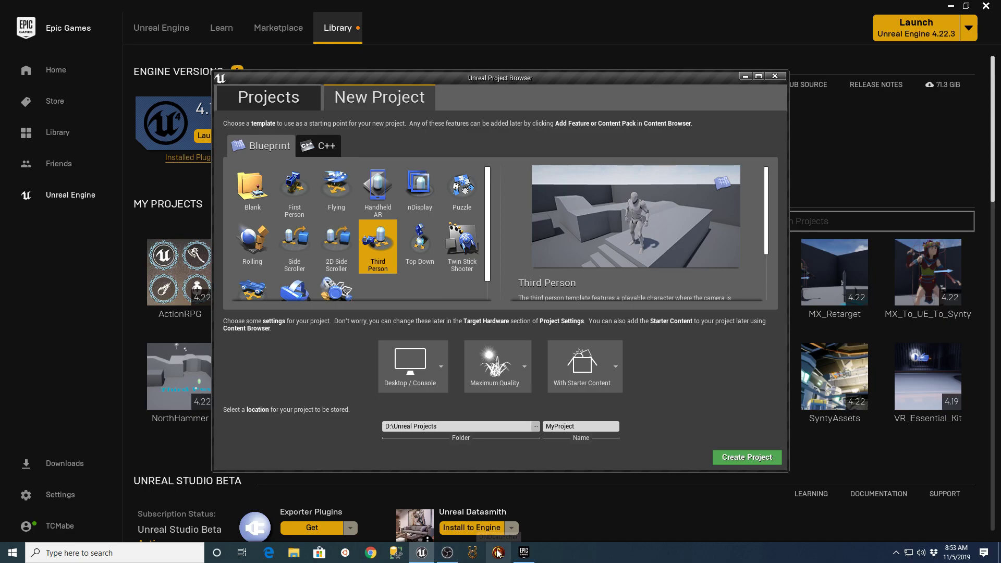
mouse_move(712, 381)
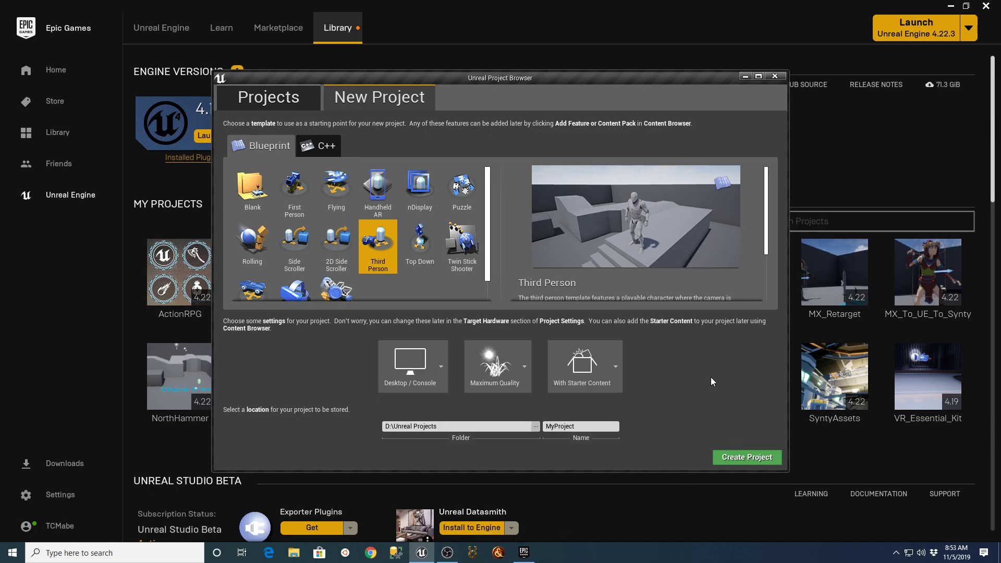
mouse_move(644, 316)
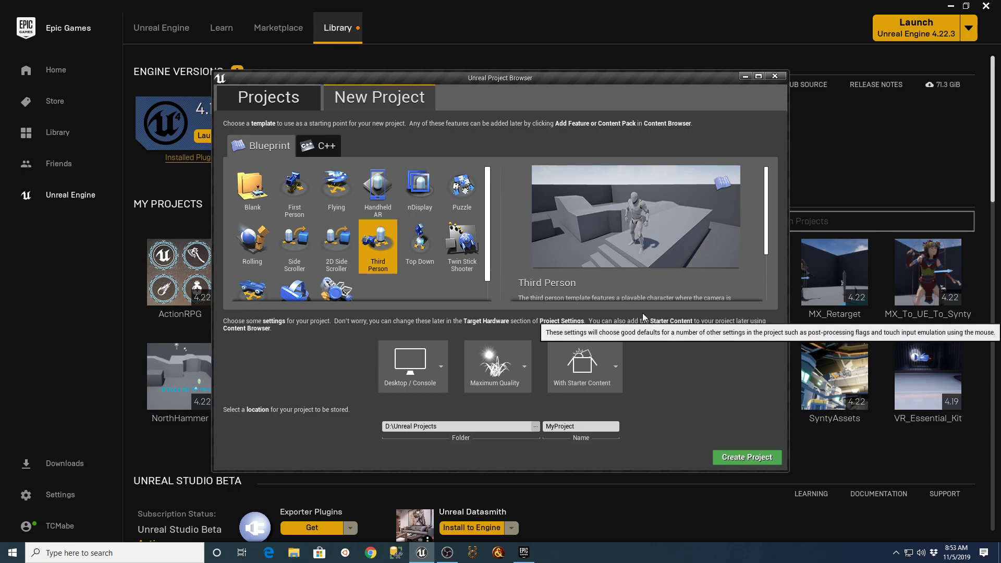
mouse_move(387, 133)
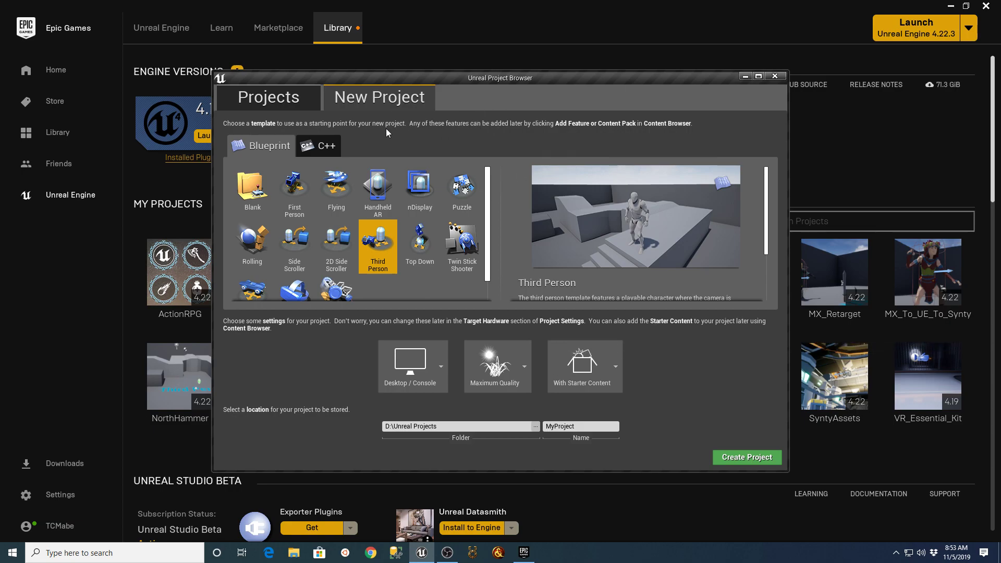
mouse_move(352, 107)
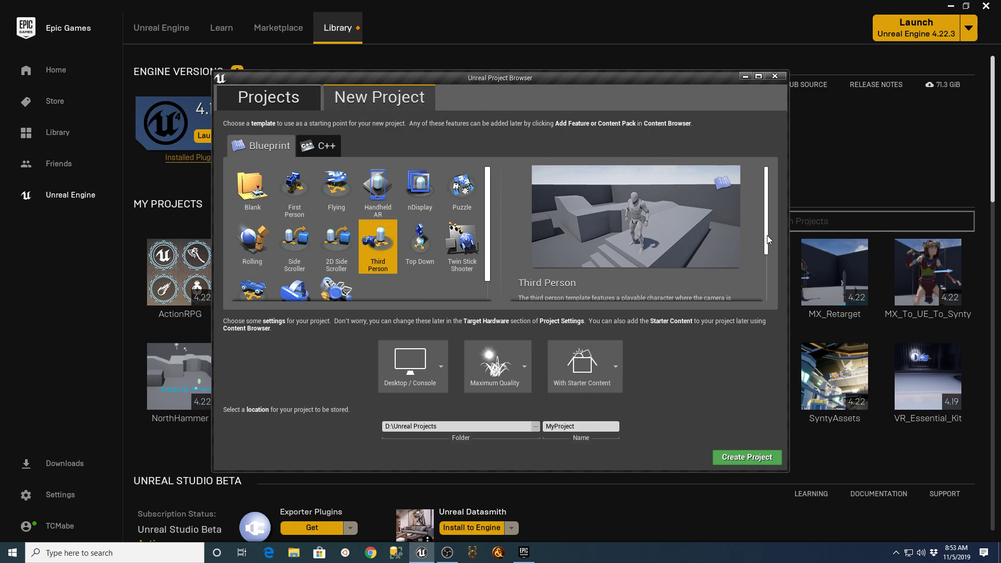
mouse_move(781, 83)
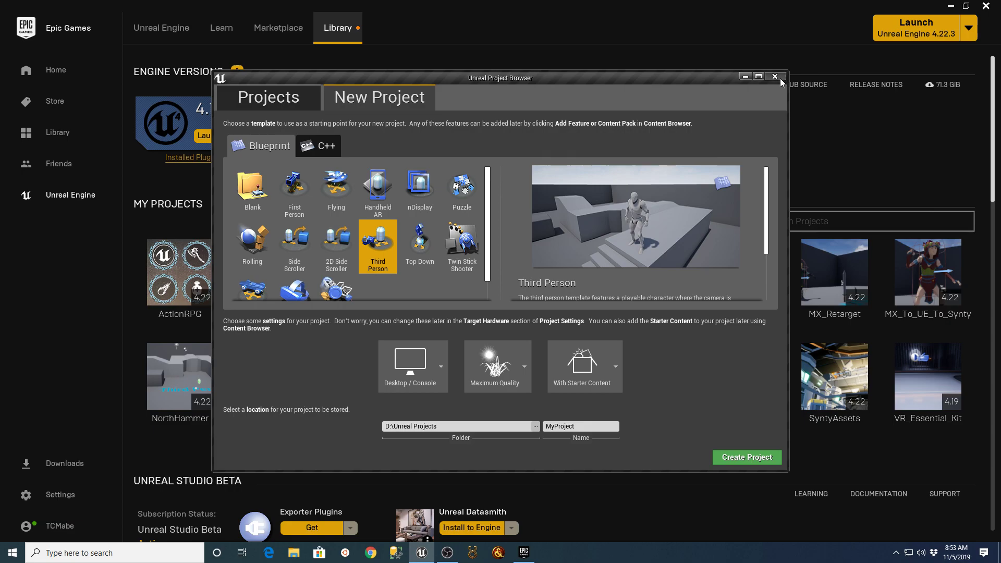
Close the project browser and search the Vault for 'paragon' to list Paragon hero assets
left_click(774, 76)
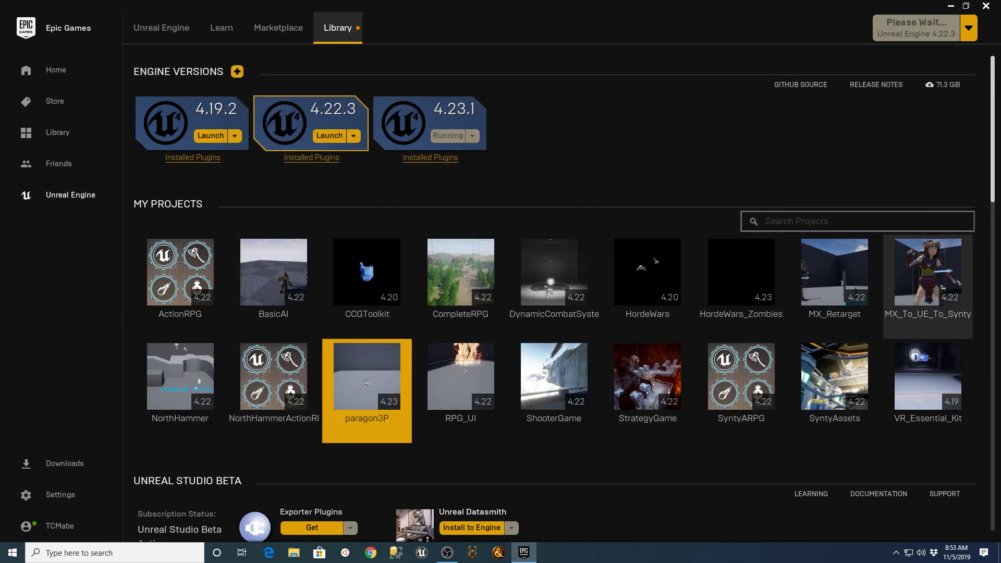
scroll("down", 3)
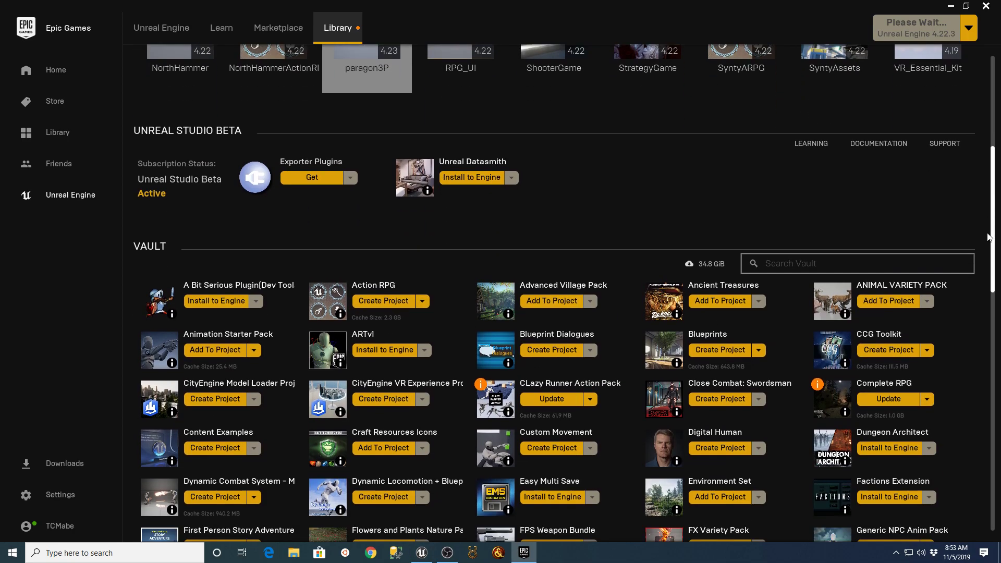
scroll("down", 3)
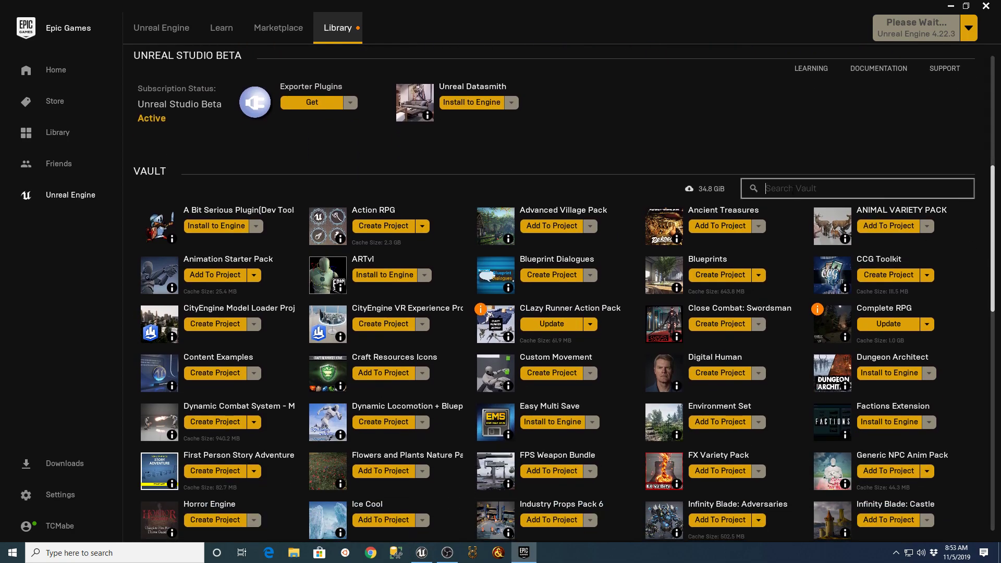
type("paragon")
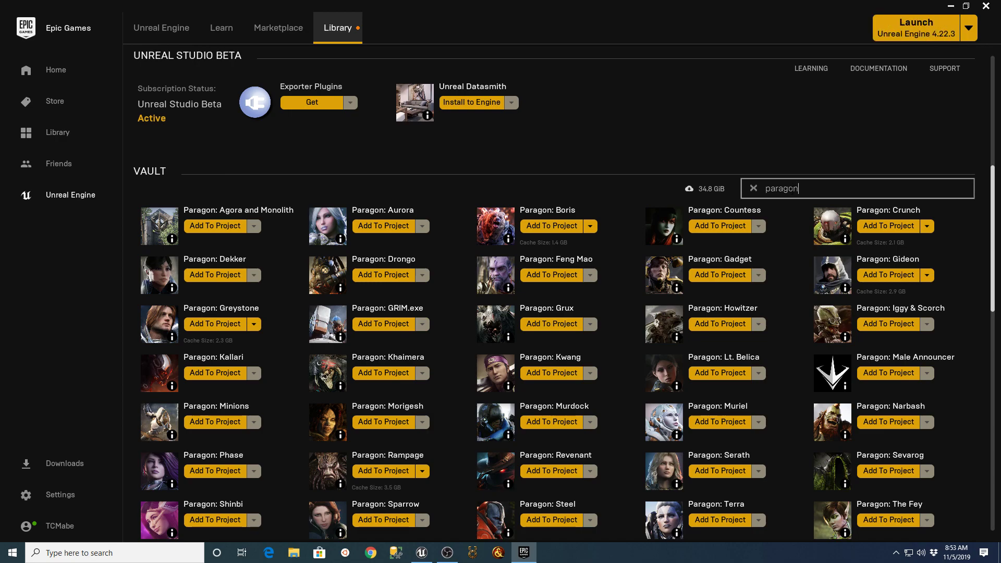
mouse_move(774, 233)
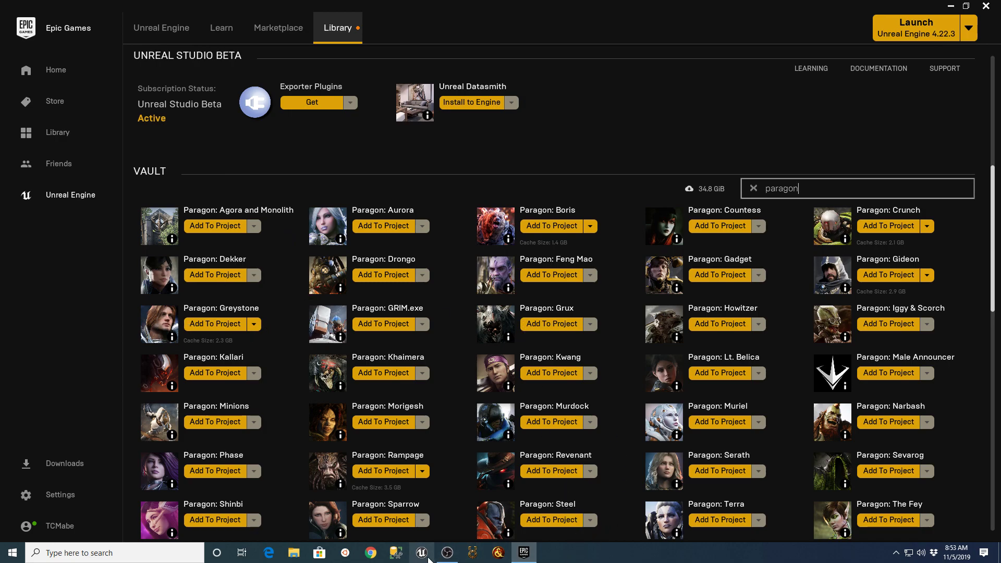
In the paragon3P editor, expand ParagonGreystone and select ThirdPersonExampleMap in ThirdPersonBP Maps
left_click(446, 552)
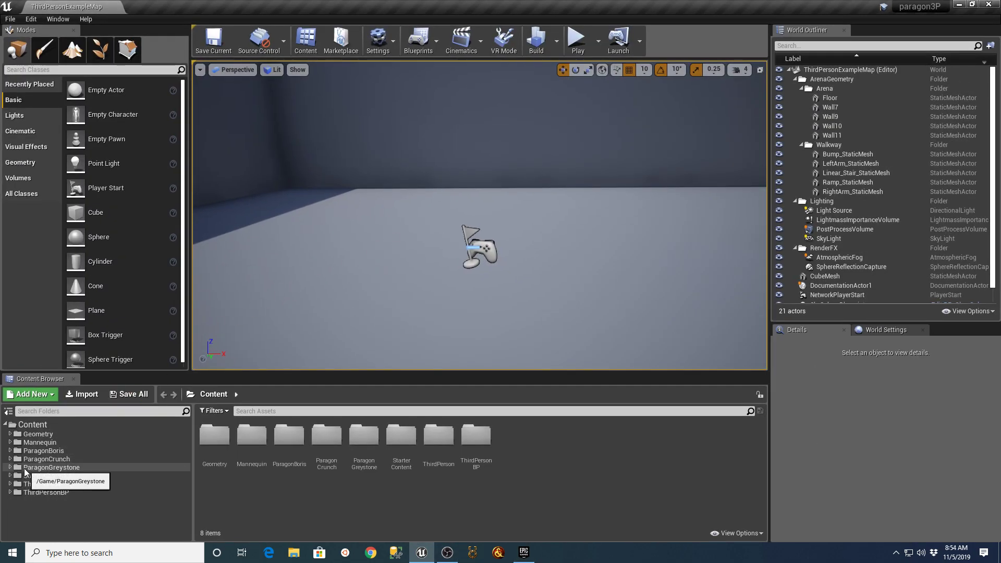
left_click(11, 467)
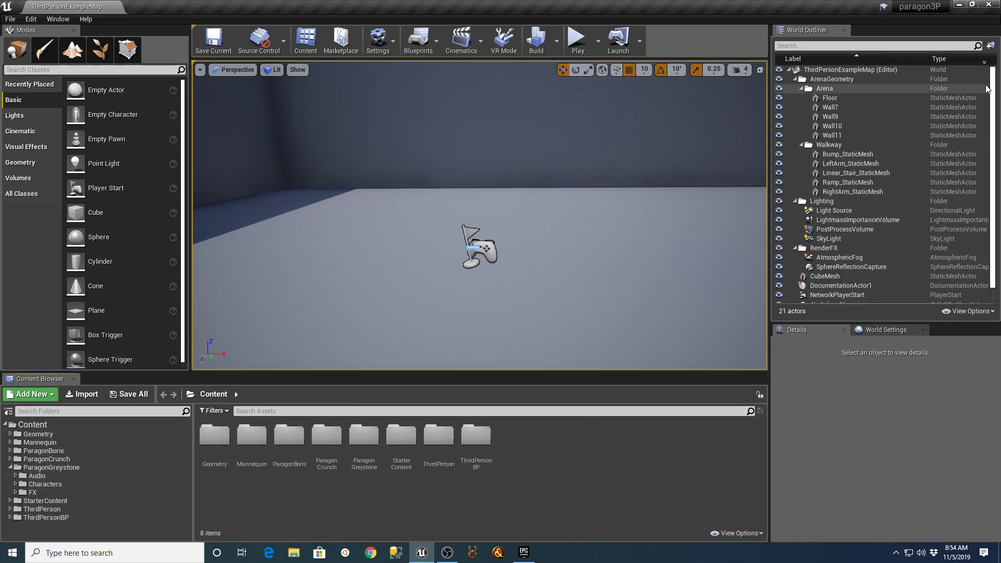
left_click(41, 517)
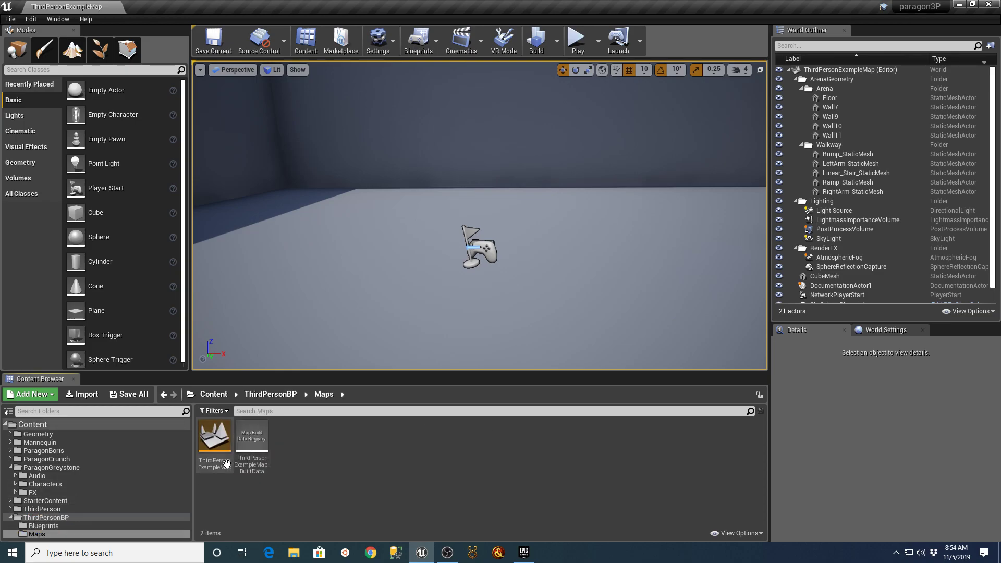
left_click(214, 438)
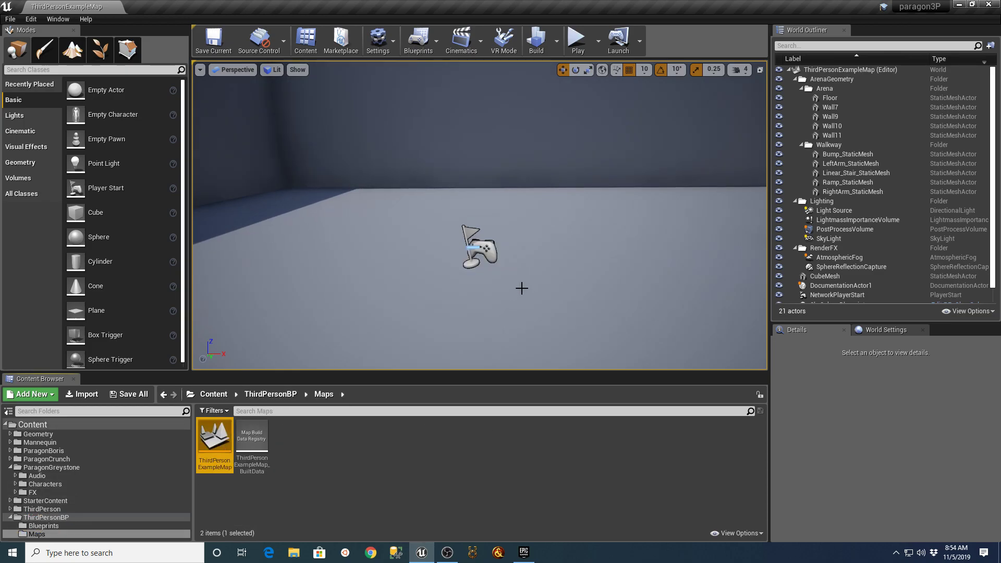
mouse_move(578, 38)
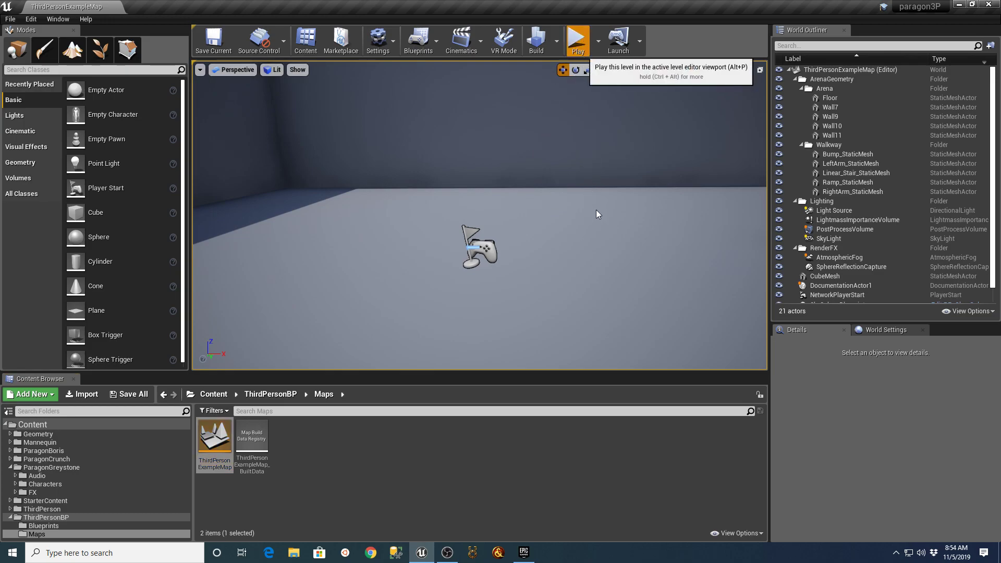
mouse_move(590, 256)
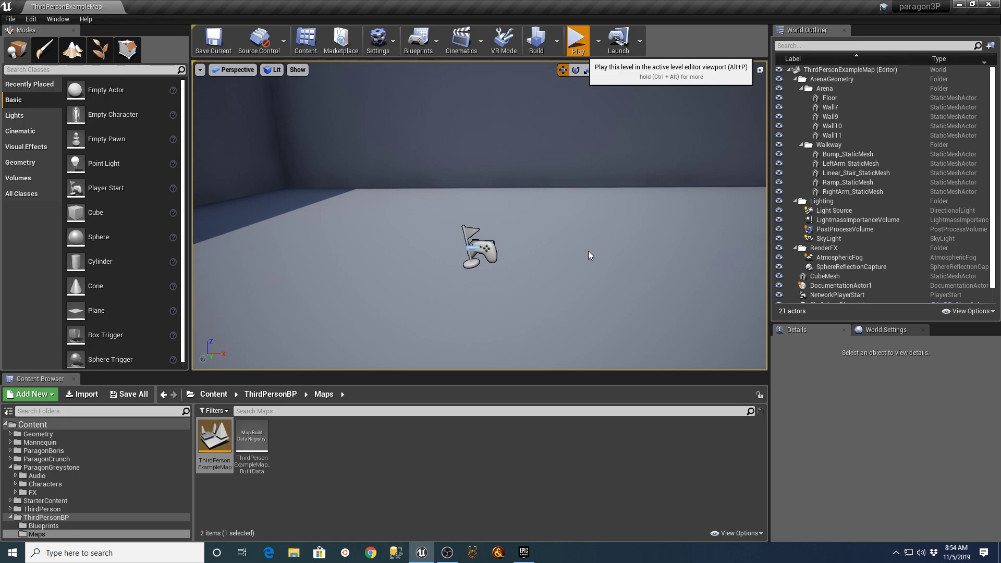
mouse_move(529, 288)
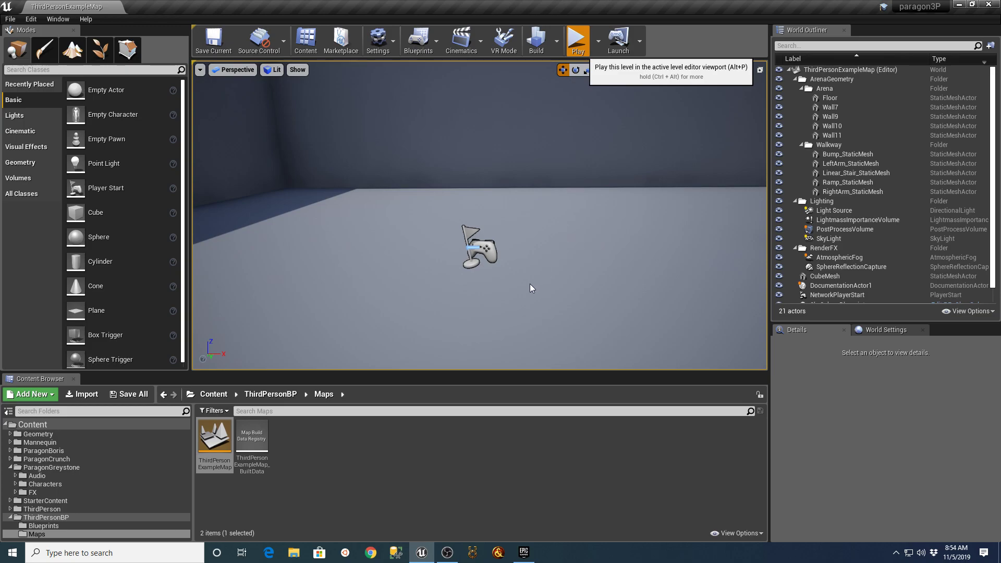
mouse_move(588, 258)
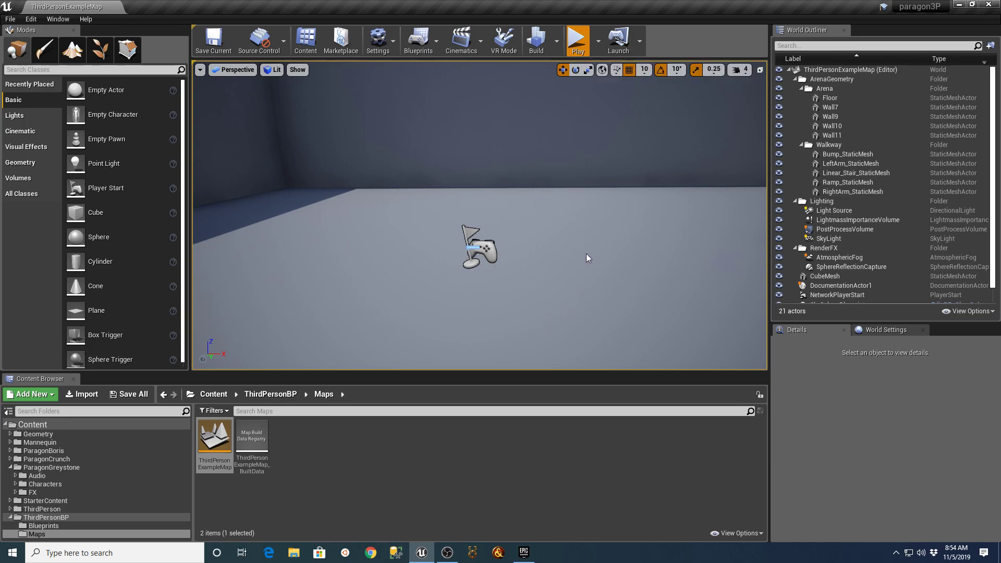
Play-test the level, then open ThirdPersonGameMode from the ThirdPersonBP Blueprints folder
left_click(579, 37)
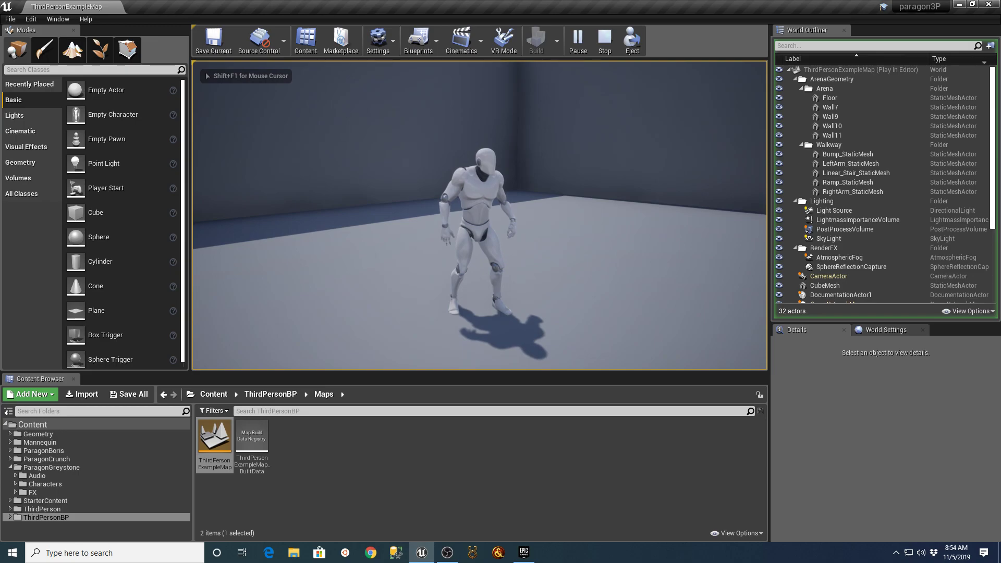
left_click(604, 36)
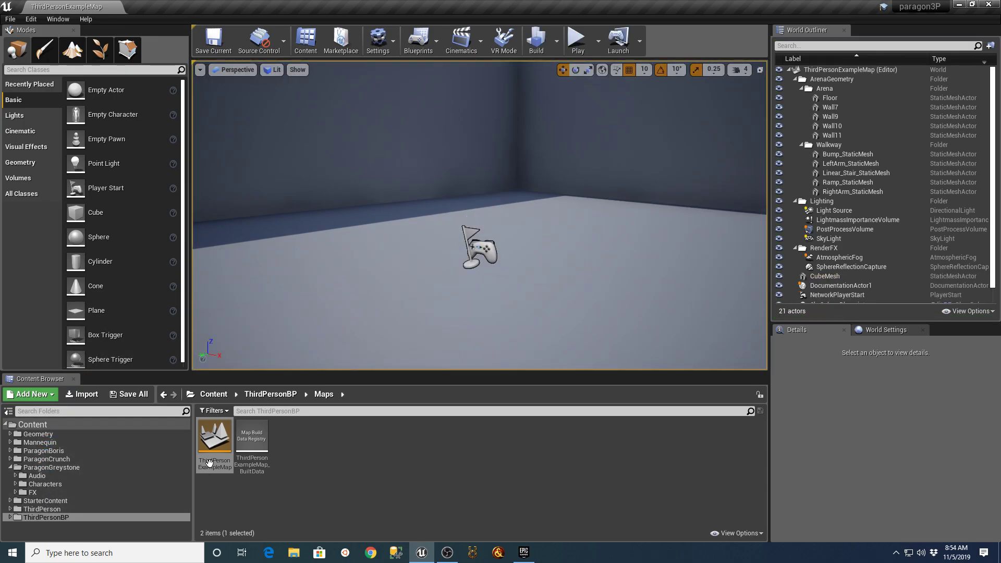
mouse_move(20, 526)
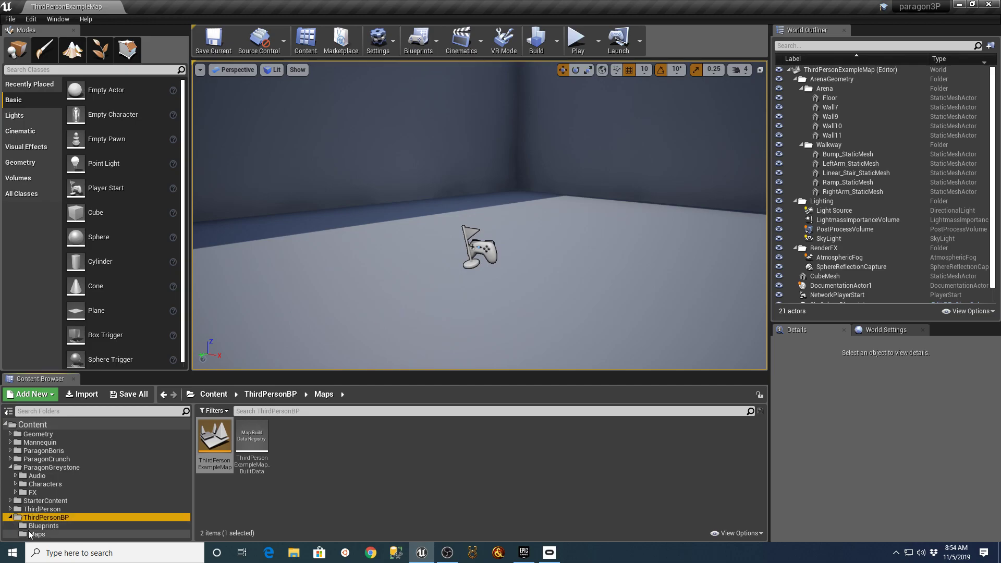
left_click(42, 526)
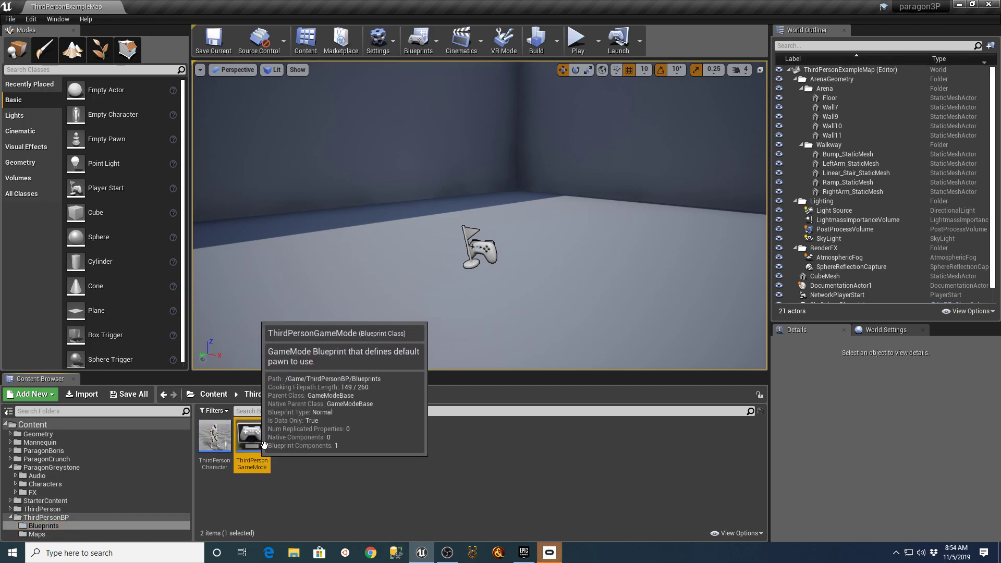
double_click(252, 436)
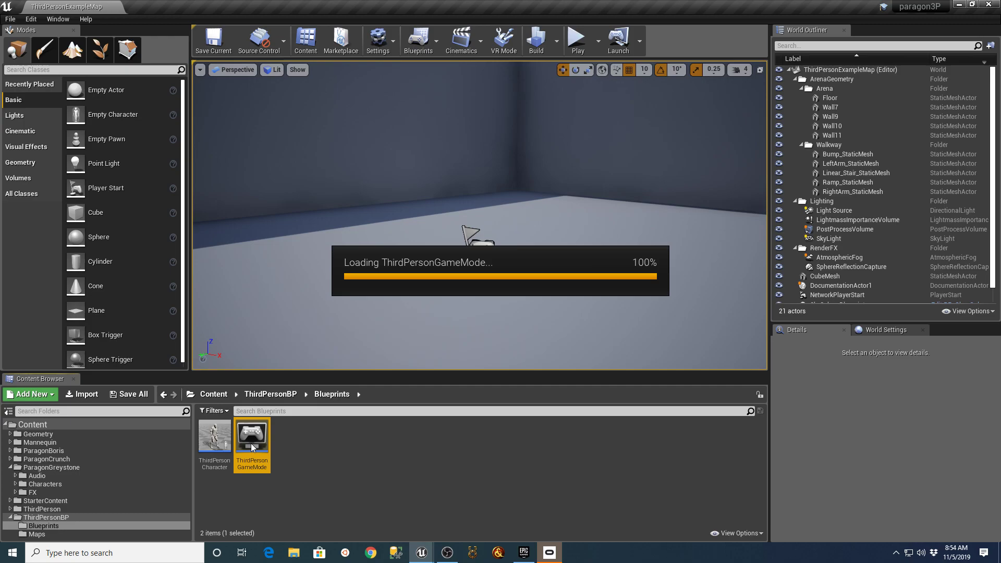
Set ThirdPersonGameMode's Default Pawn Class to GreystonePlayerCharacter and close the blueprint
double_click(252, 435)
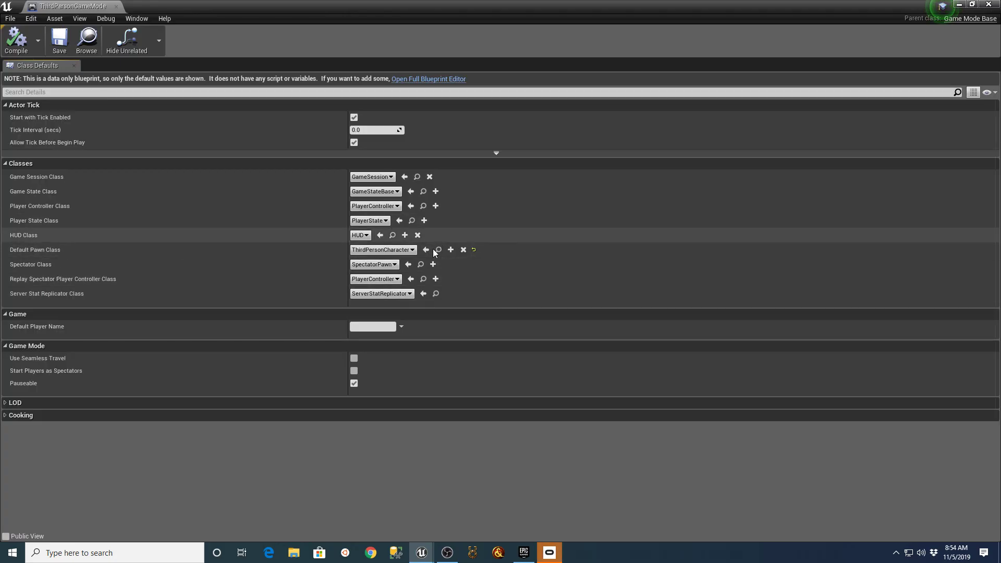
left_click(382, 250)
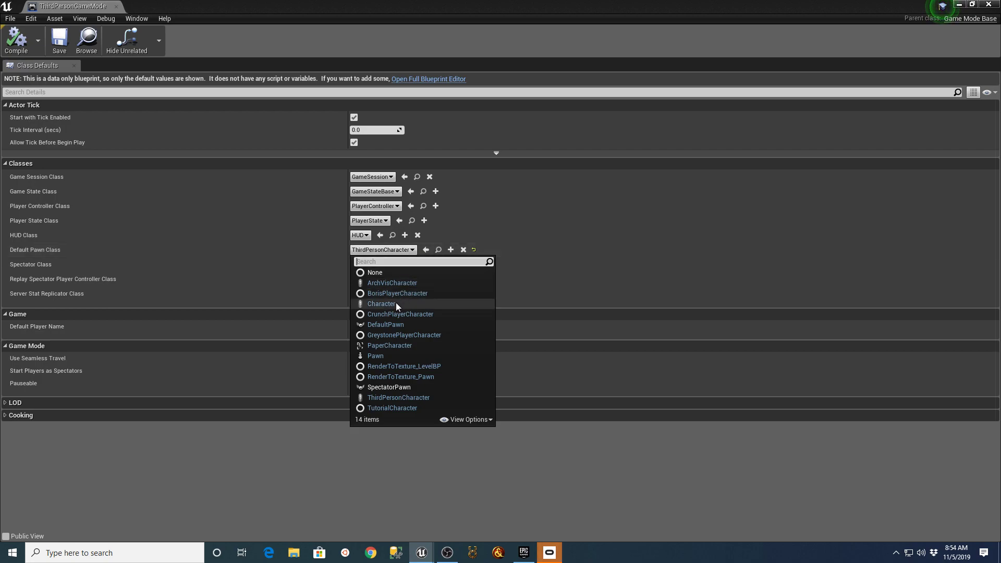
mouse_move(399, 336)
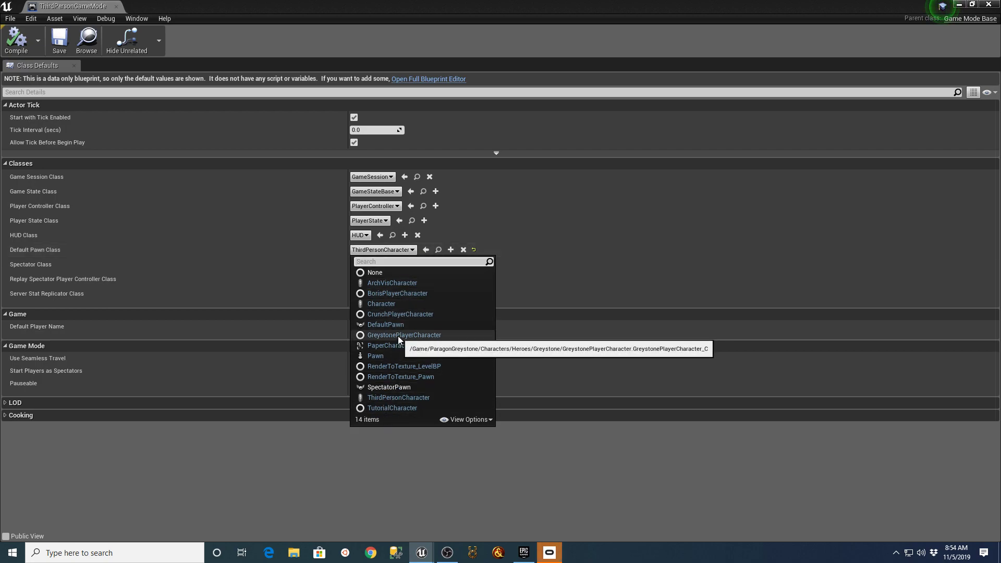
left_click(404, 334)
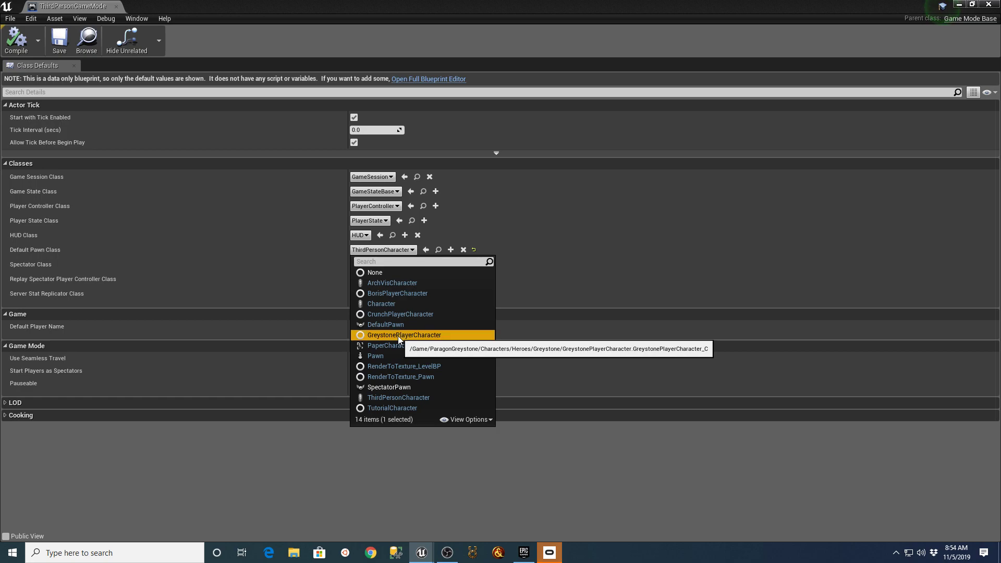
mouse_move(561, 477)
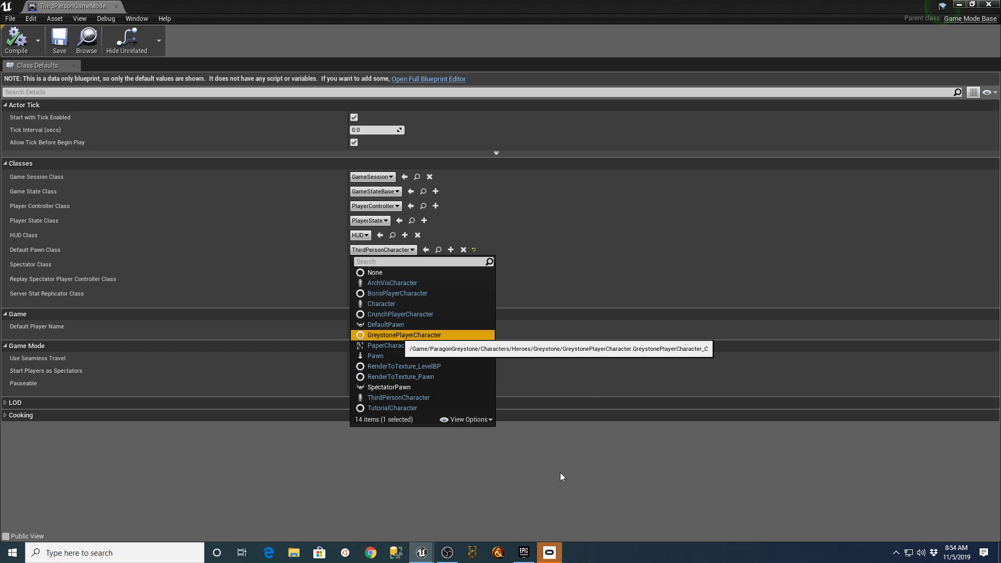
left_click(404, 335)
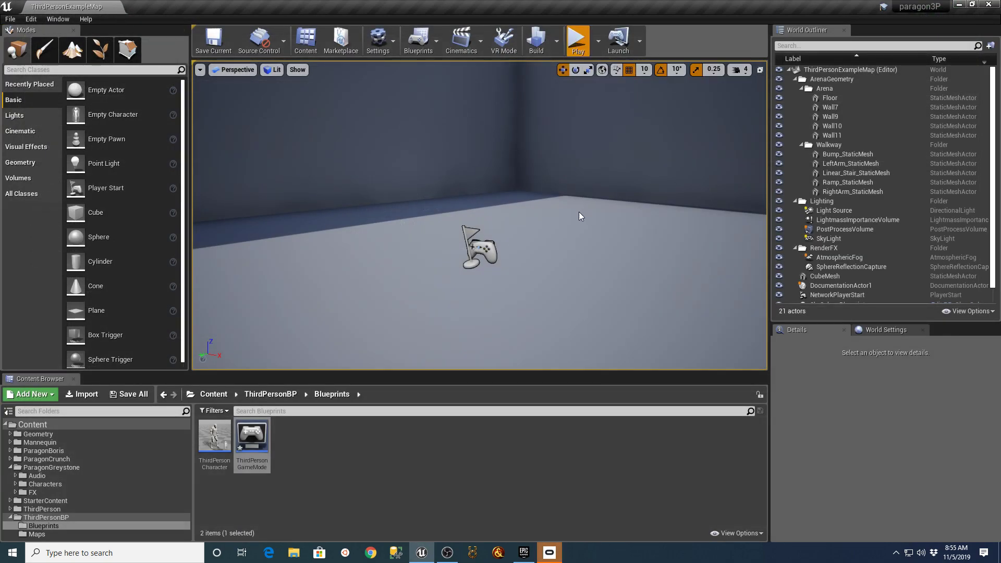
Play-test Greystone, then set ThirdPersonGameMode's Default Pawn Class to BorisPlayerCharacter
left_click(577, 36)
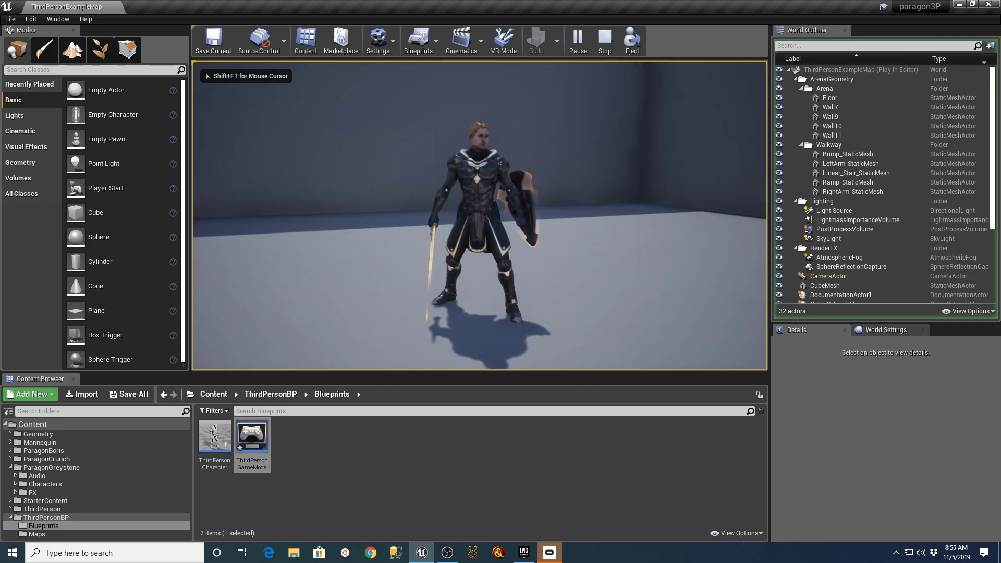
left_click(605, 36)
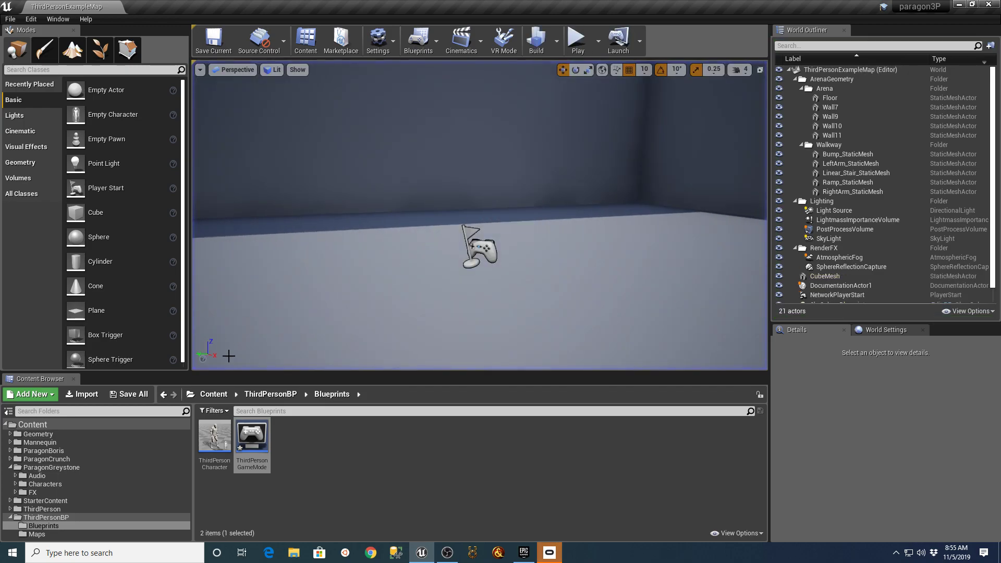
double_click(252, 436)
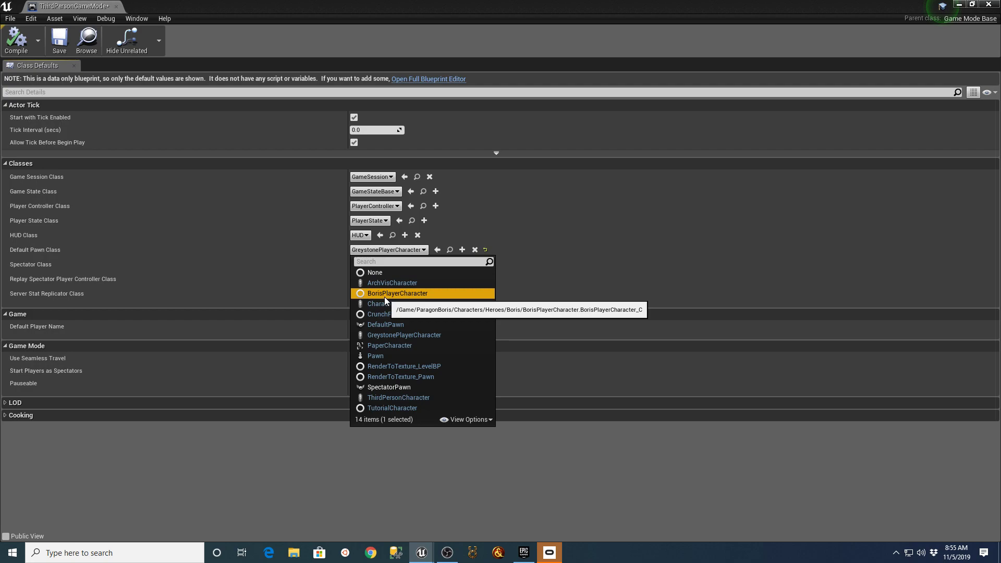
left_click(397, 293)
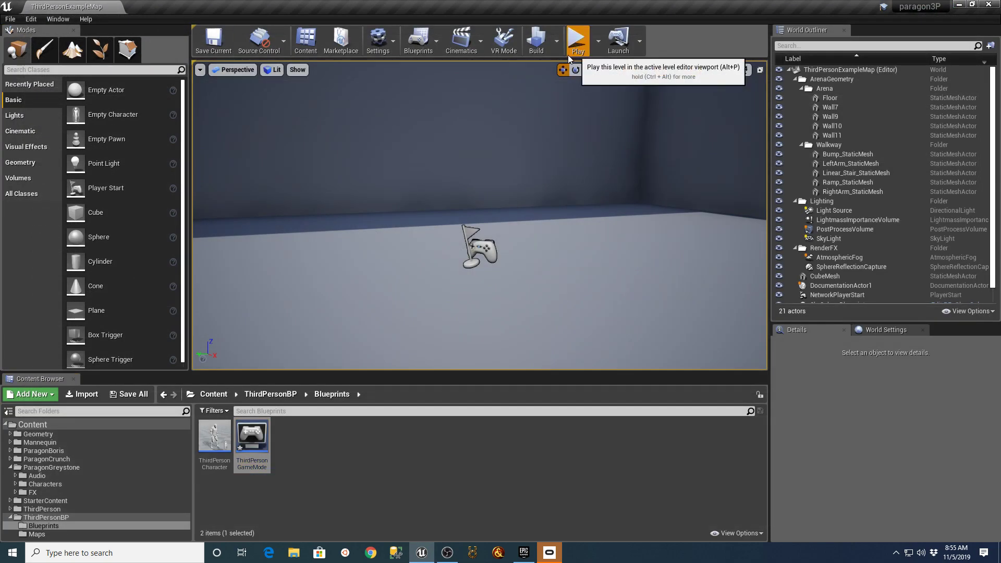
left_click(577, 37)
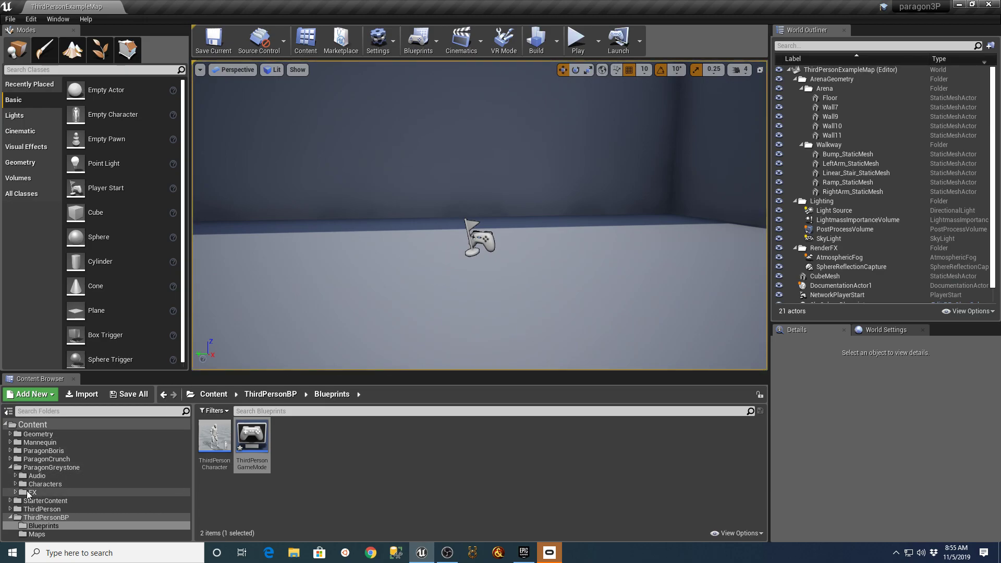
Expand ParagonGreystone Characters > Heroes and open the Greystone hero folder
left_click(13, 483)
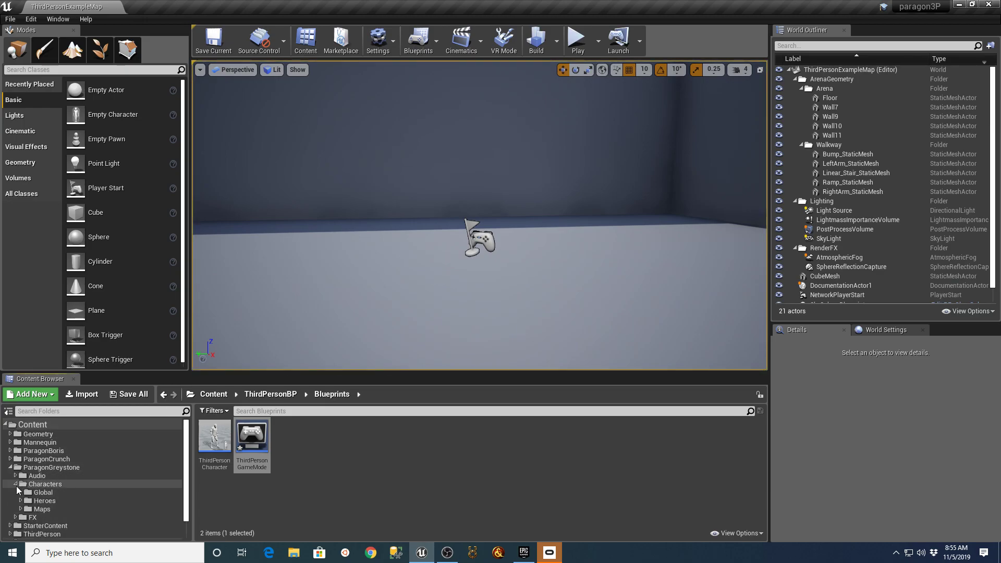
left_click(45, 500)
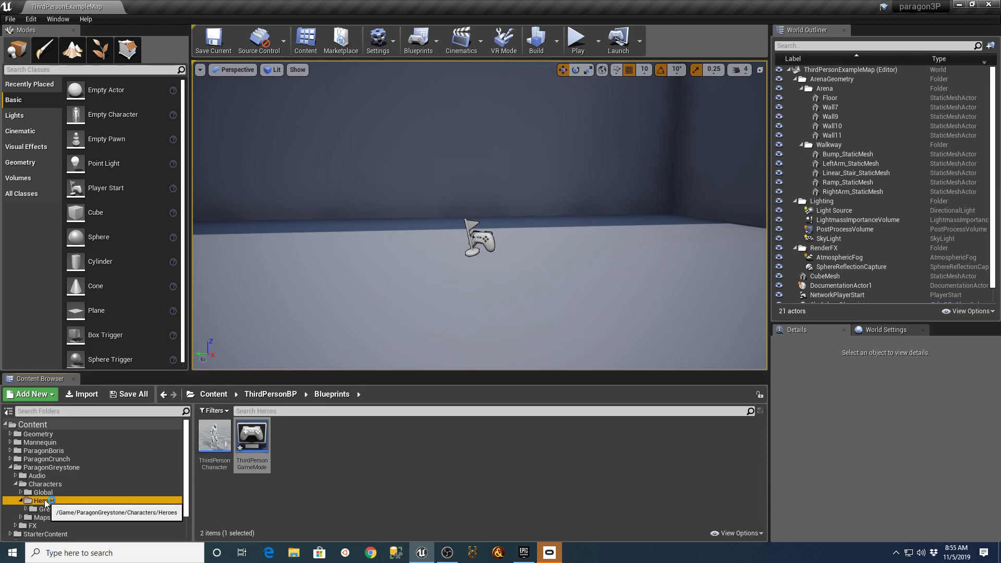
left_click(52, 508)
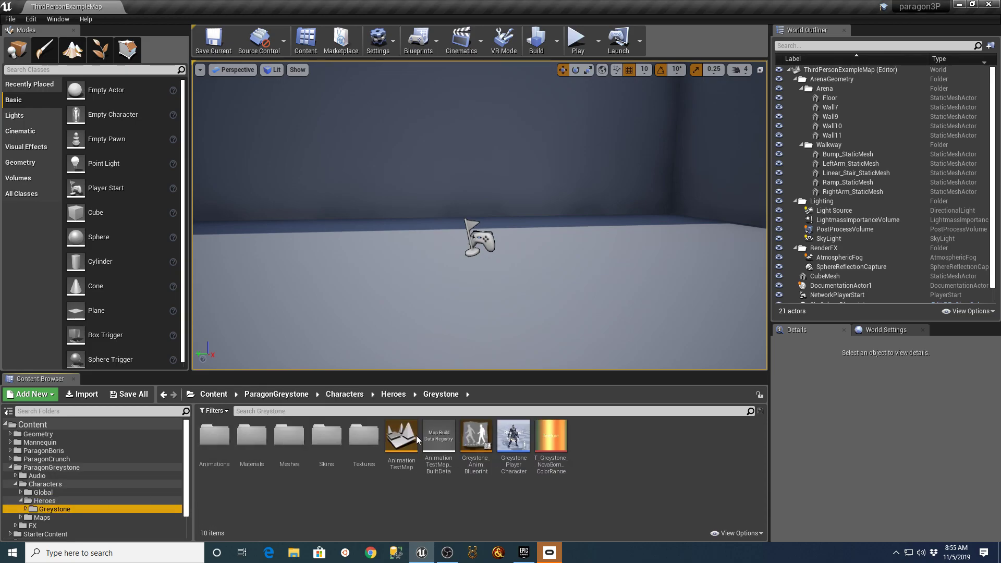
mouse_move(975, 102)
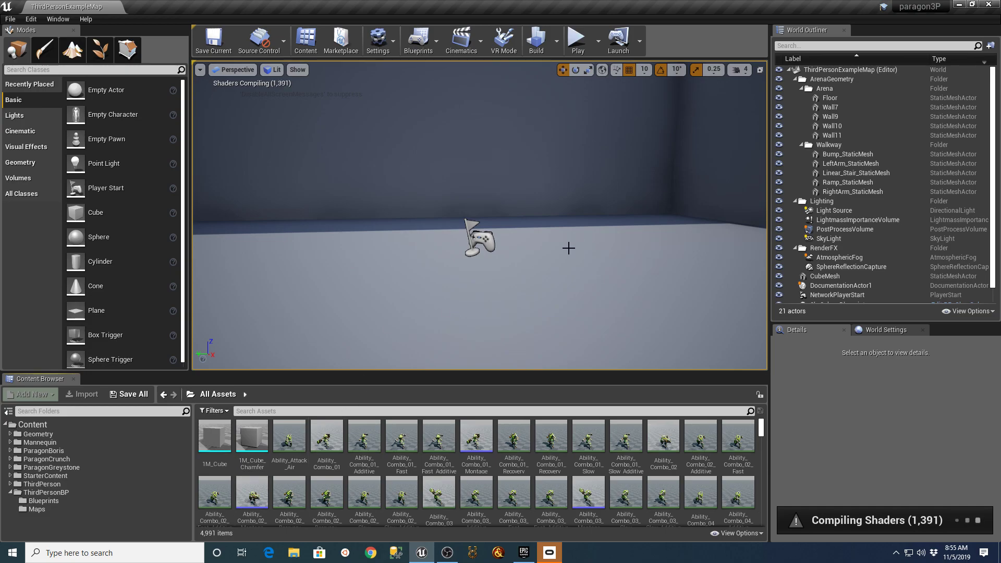
mouse_move(540, 265)
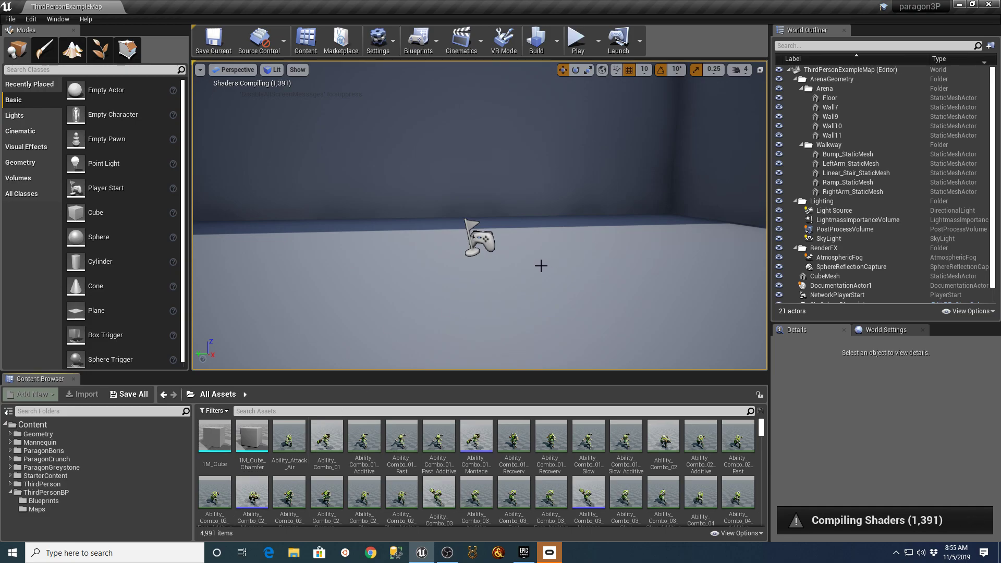